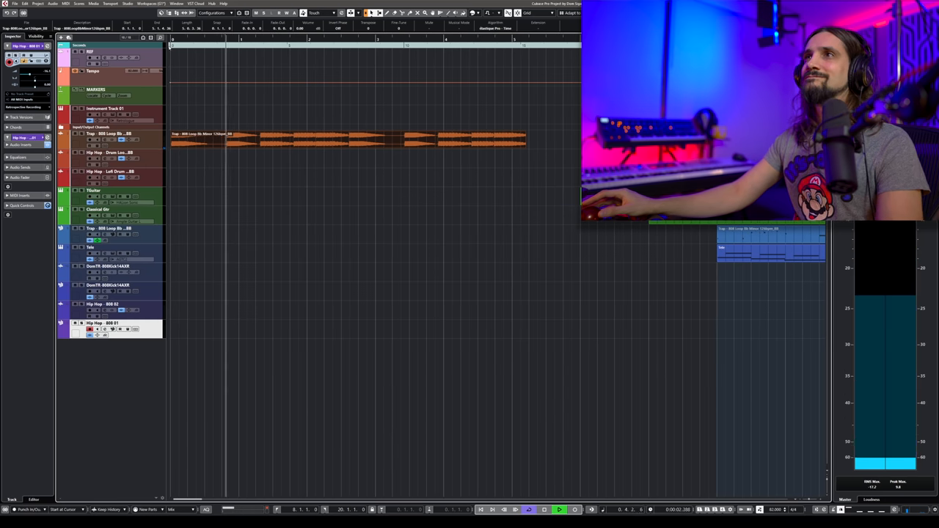
Show the Loops & Samples library and list the files of one sample collection
{"action": "left_click", "coordinate": [559, 509]}
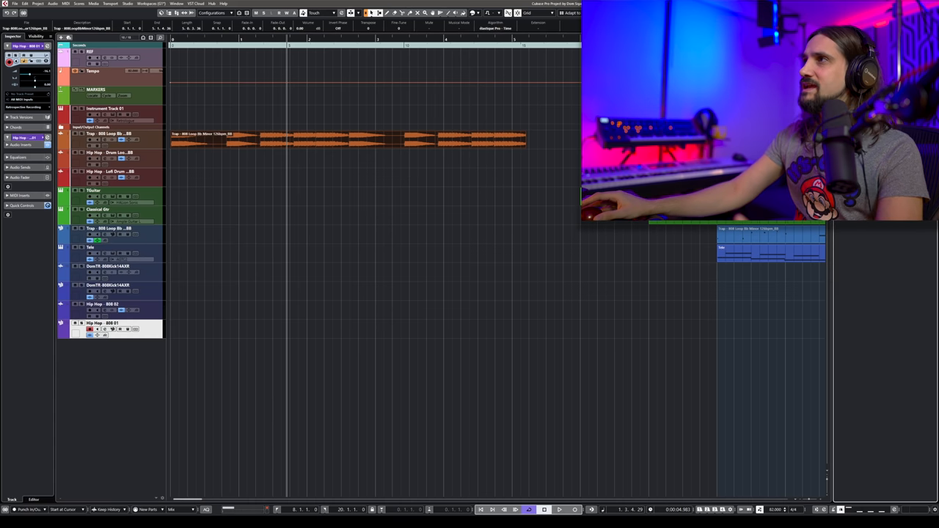
{"action": "left_click", "coordinate": [861, 35]}
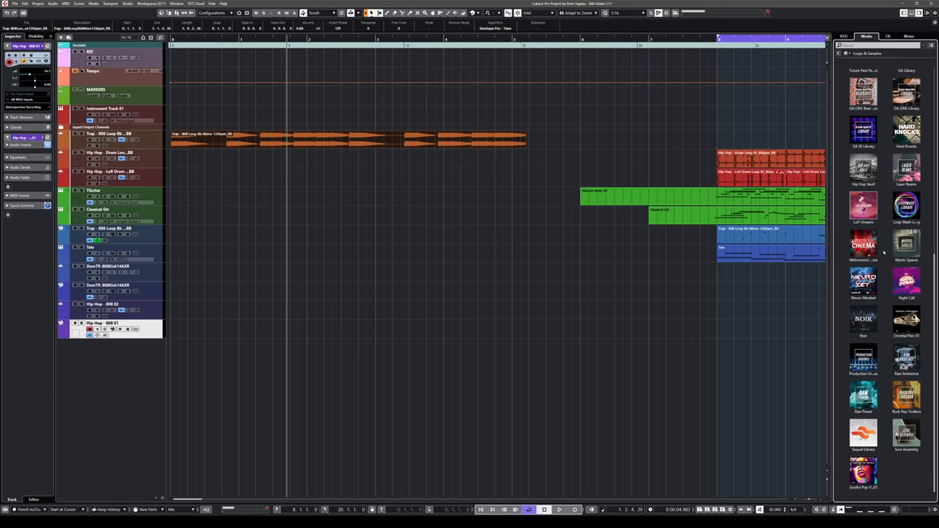
{"action": "left_click", "coordinate": [906, 282]}
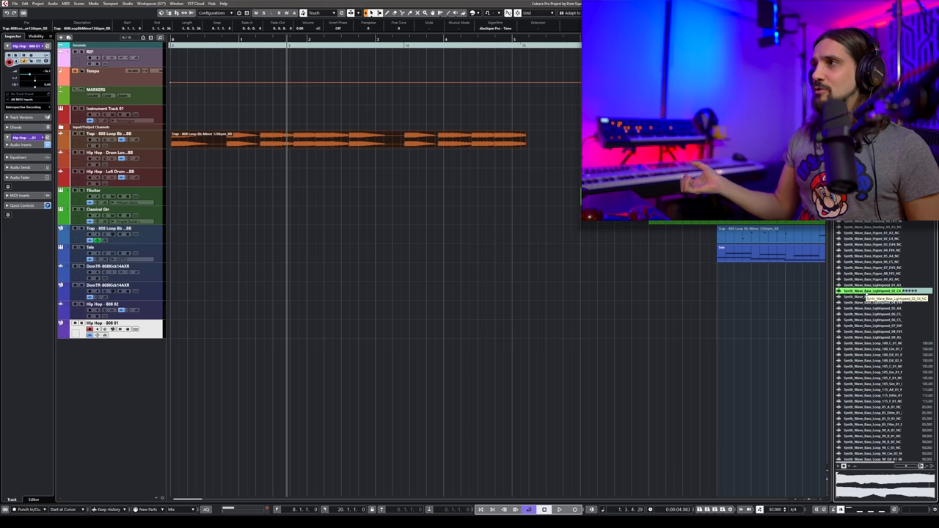
Create a Sampler Track from the chosen bass sample via its context menu
{"action": "right_click", "coordinate": [880, 291]}
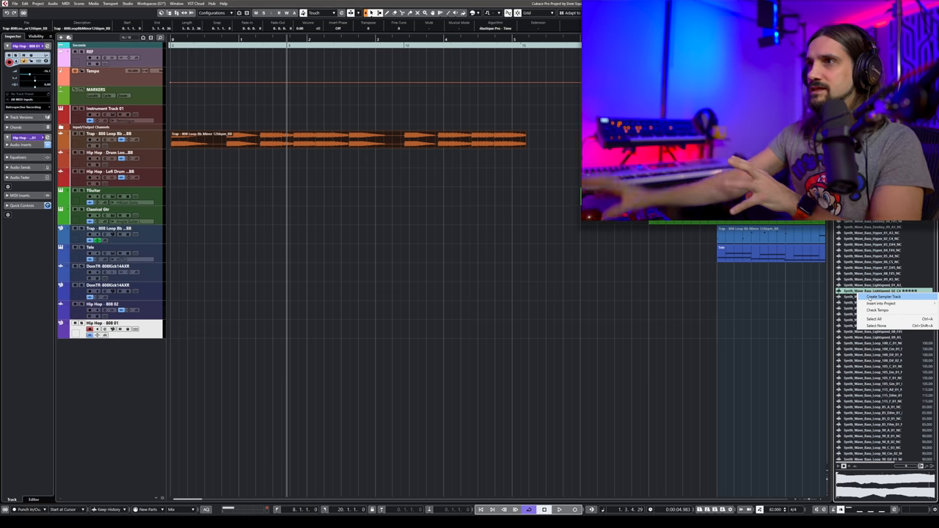
{"action": "left_click", "coordinate": [878, 297]}
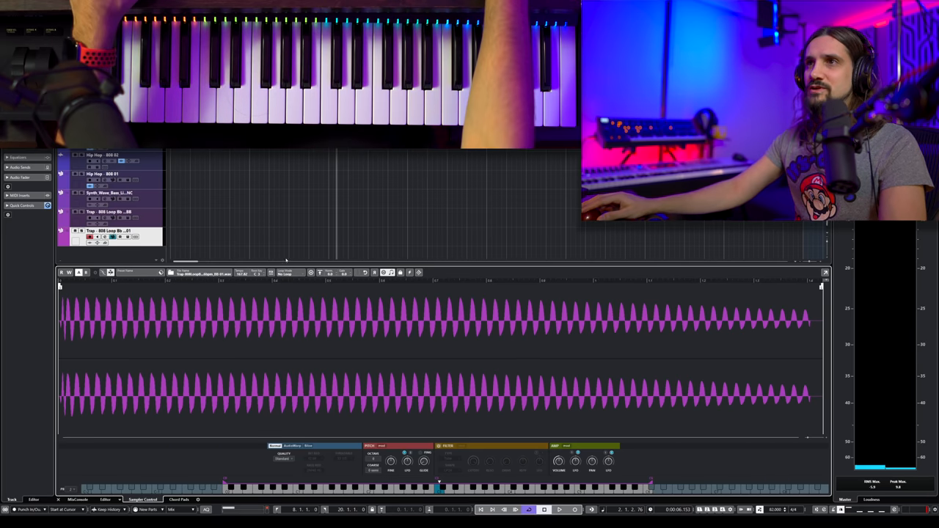
Enable a loop mode and set a loop region over a few cycles near the waveform start
{"action": "left_click", "coordinate": [286, 272]}
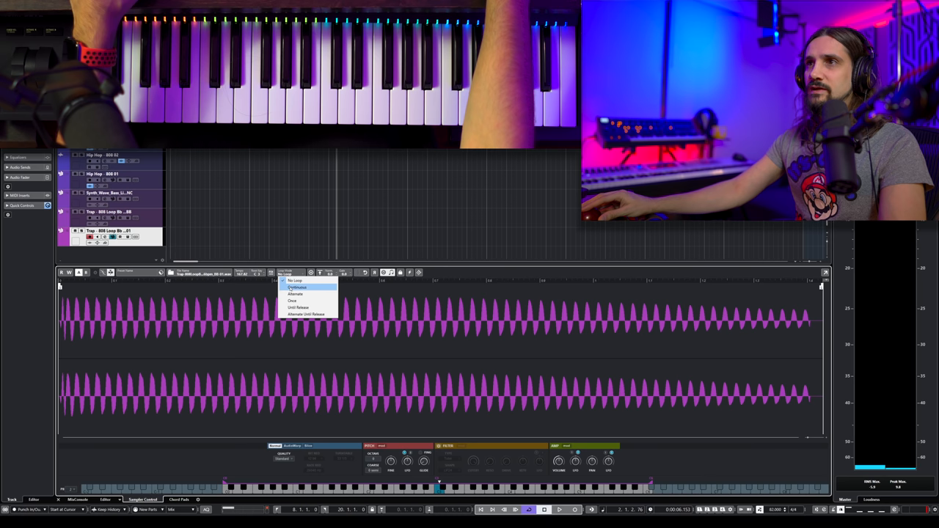
{"action": "left_click", "coordinate": [296, 286]}
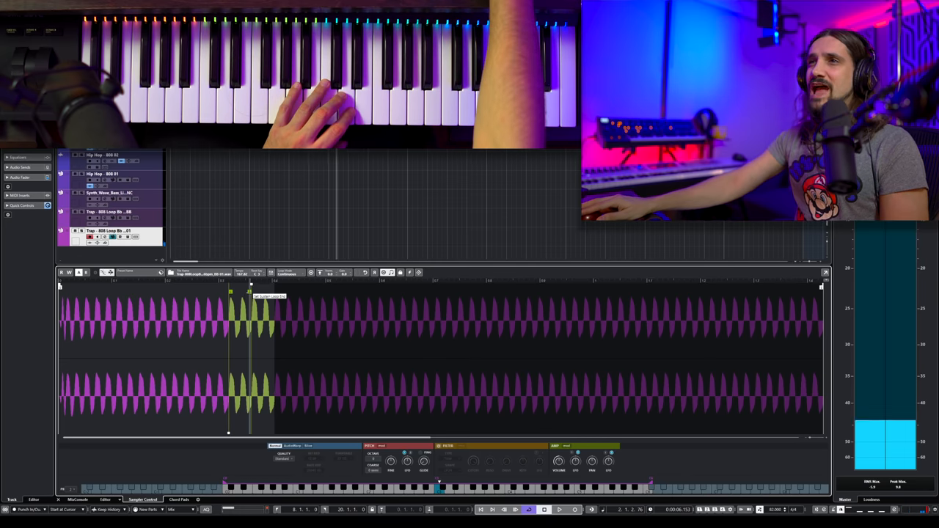
{"action": "left_click_drag", "start_coordinate": [250, 292], "coordinate": [352, 292]}
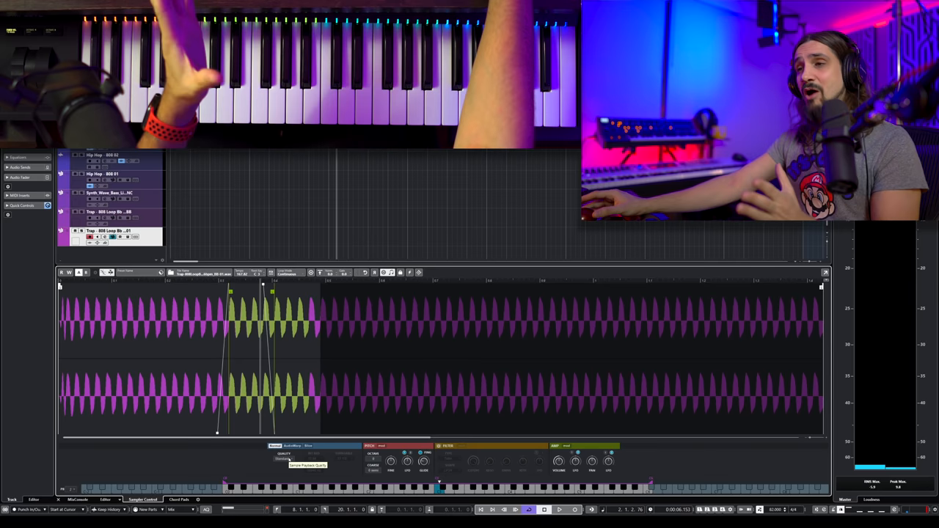
Pick a loop playback mode for the 808 sample from the Loop Mode list
{"action": "left_click", "coordinate": [284, 455]}
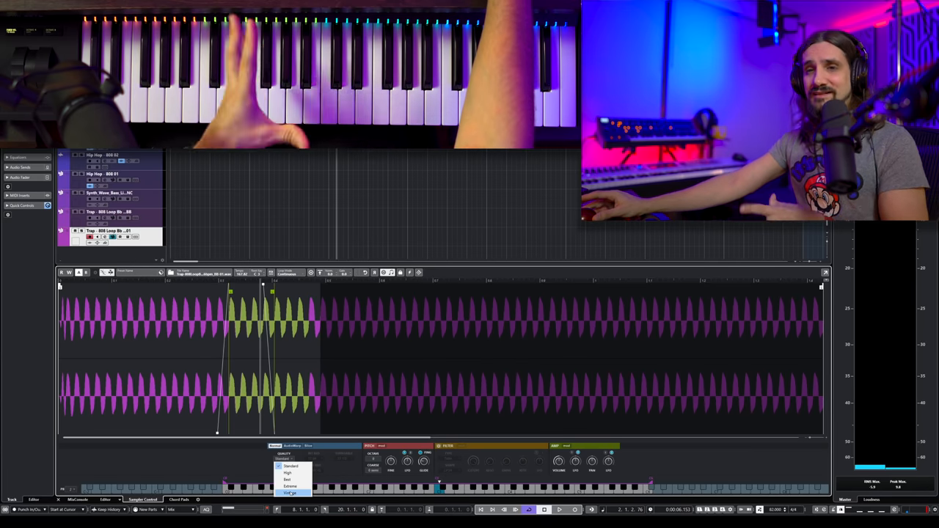
{"action": "left_click", "coordinate": [291, 493]}
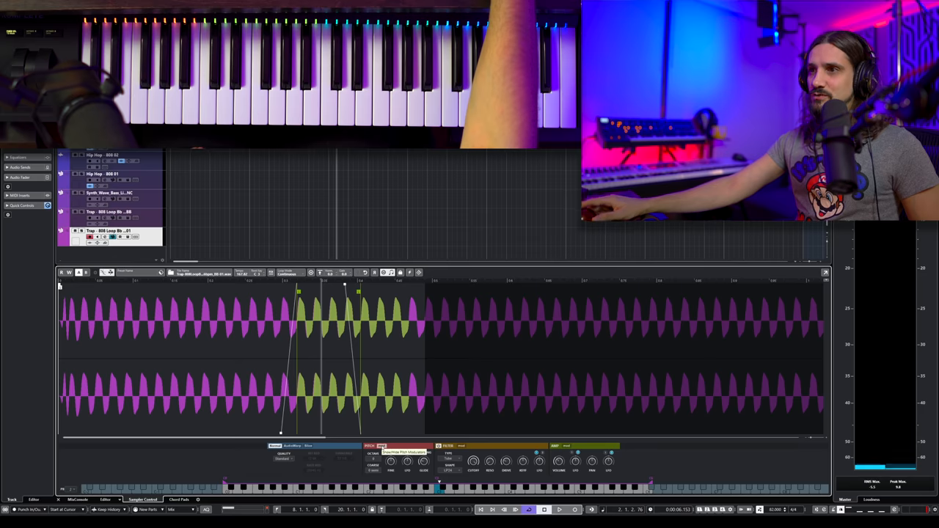
Show the 808 sampler track's channel settings with its EQ and inserts
{"action": "left_click", "coordinate": [370, 446]}
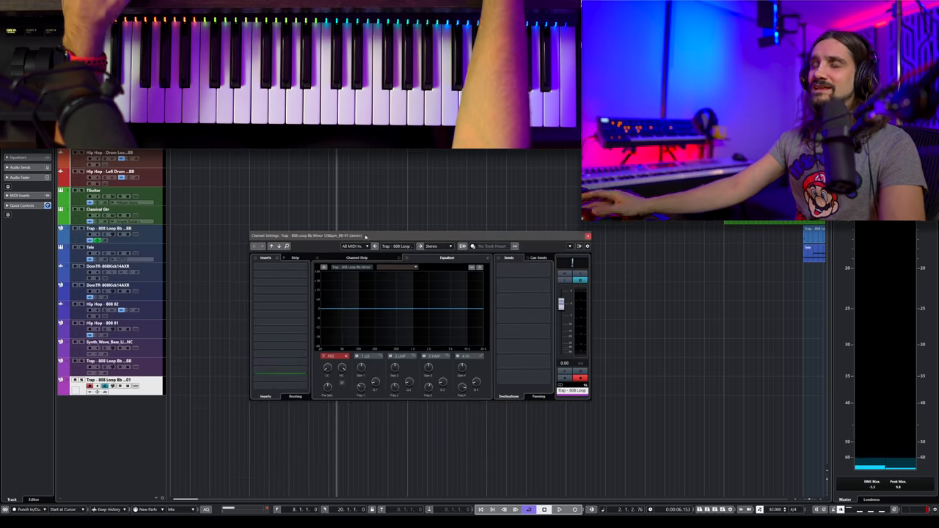
Insert the Squasher in the 808 channel's first insert slot
{"action": "left_click", "coordinate": [282, 270]}
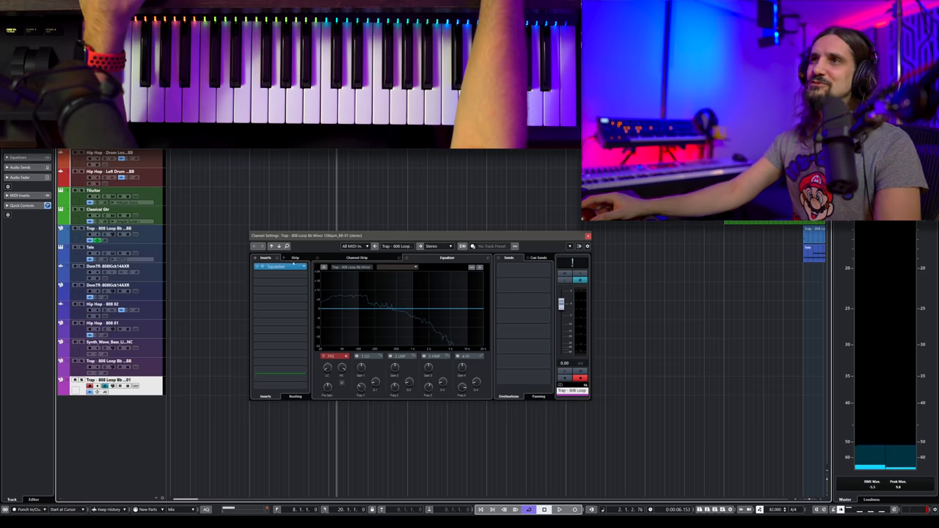
Insert the Distroyer after the Squasher and raise its Drive for harder sub-bass distortion
{"action": "left_click", "coordinate": [279, 276]}
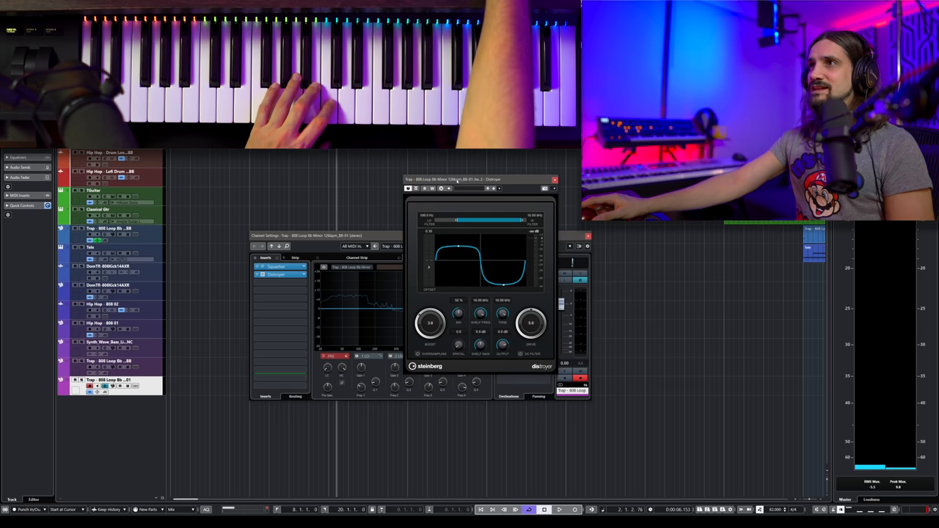
{"action": "left_click_drag", "start_coordinate": [455, 179], "coordinate": [326, 178]}
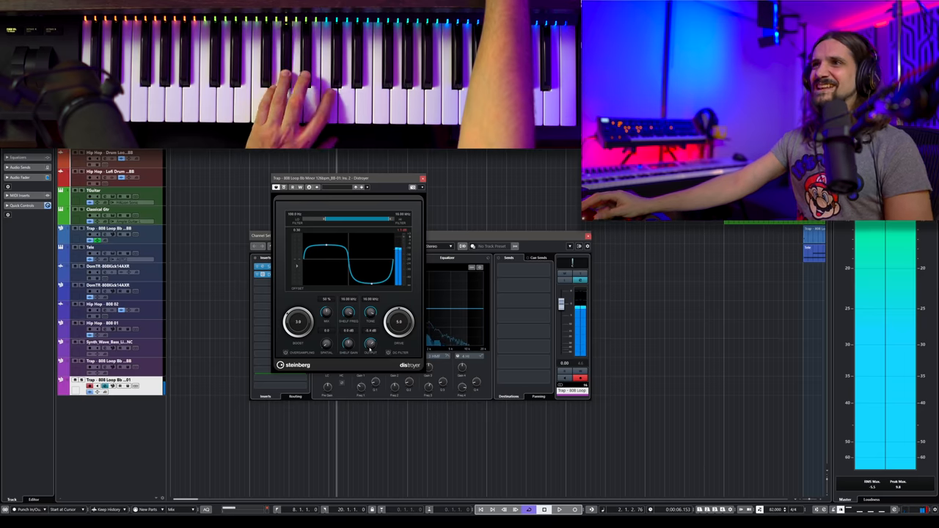
{"action": "left_click_drag", "start_coordinate": [399, 321], "coordinate": [399, 308]}
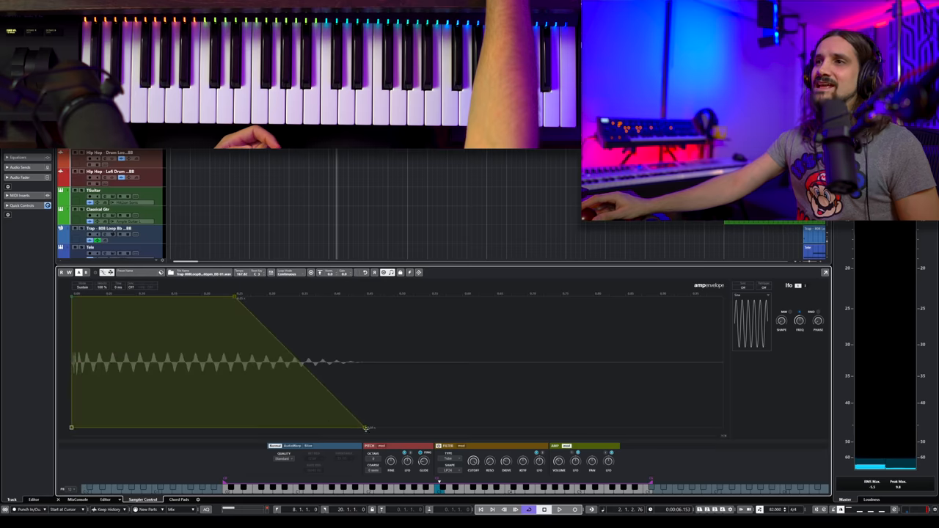
Drag the amp envelope's last node right to give the 808 a long fading release
{"action": "left_click_drag", "start_coordinate": [367, 428], "coordinate": [426, 428]}
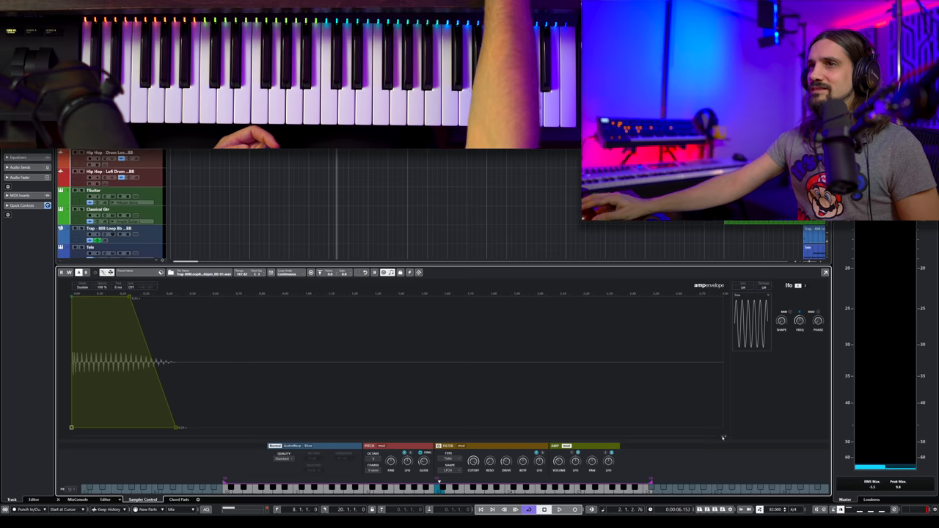
{"action": "left_click_drag", "start_coordinate": [176, 427], "coordinate": [188, 427]}
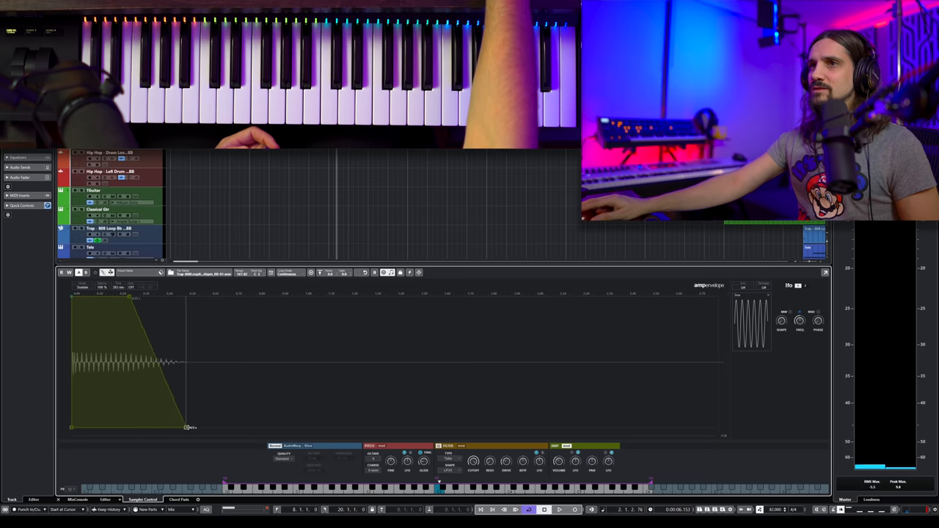
{"action": "left_click_drag", "start_coordinate": [188, 427], "coordinate": [427, 427]}
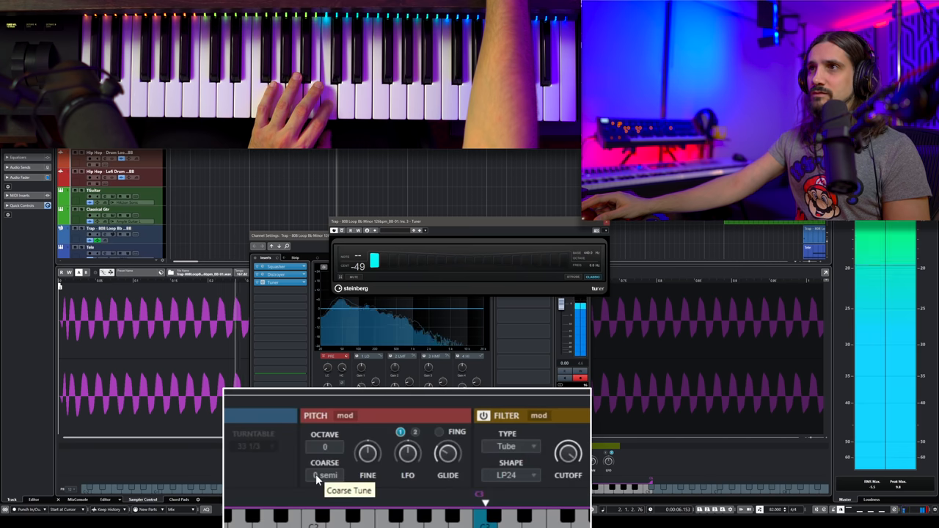
Adjust the sampler's Coarse Tune until the tuner reads C
{"action": "left_click_drag", "start_coordinate": [325, 475], "coordinate": [326, 440]}
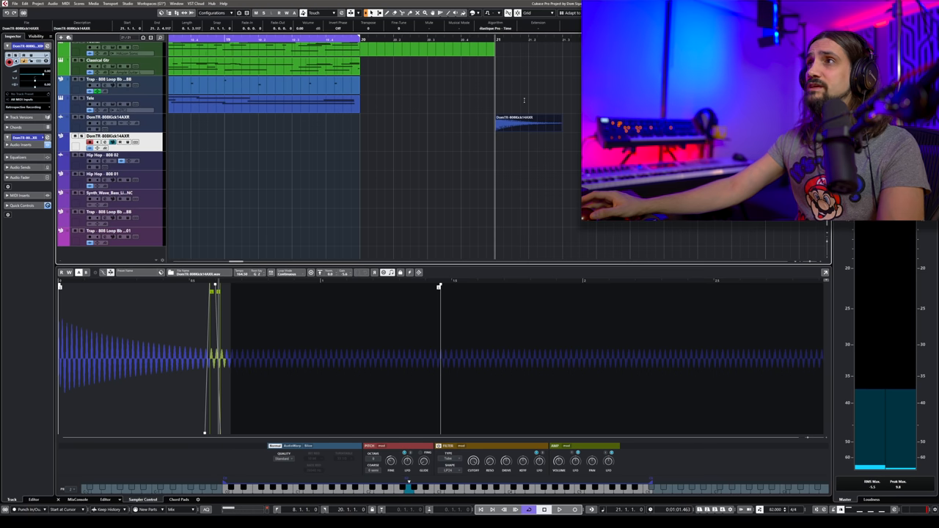
Show the settings window of the Squasher inserted on the sampler channel
{"action": "left_click", "coordinate": [559, 509]}
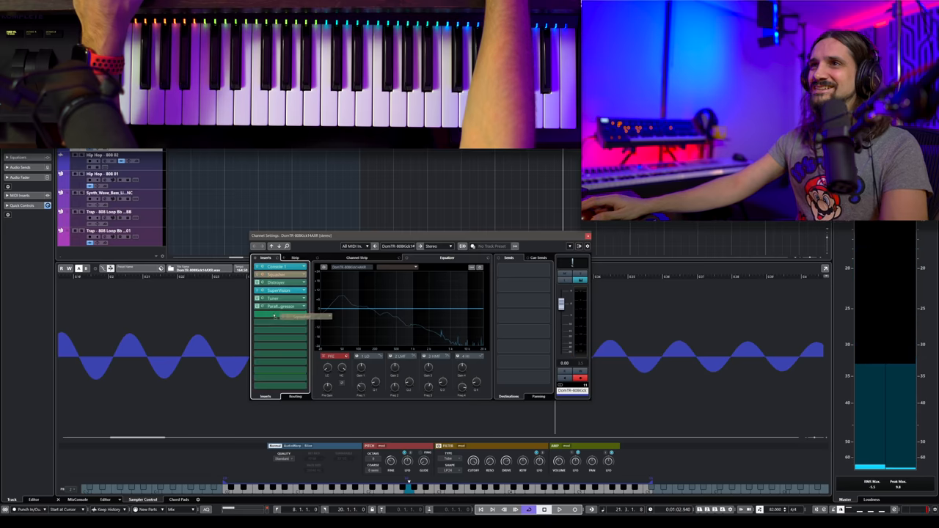
{"action": "left_click", "coordinate": [281, 314]}
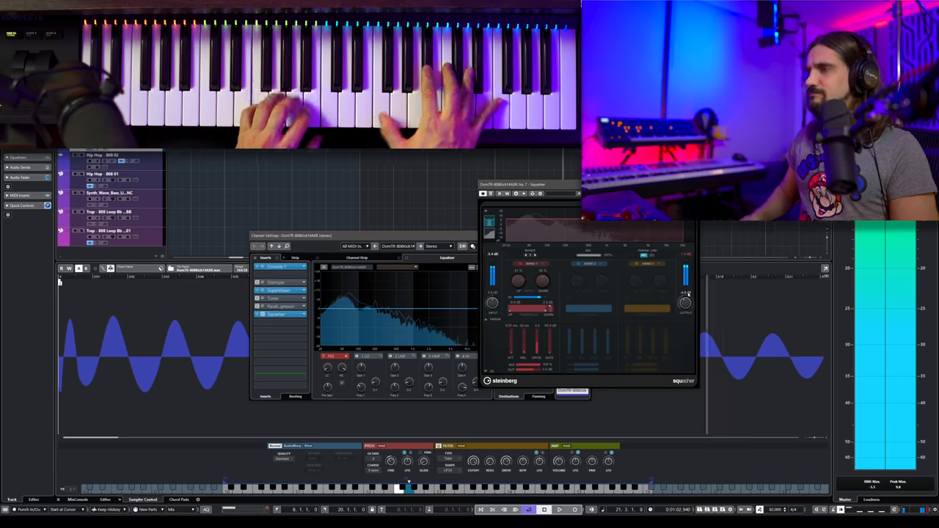